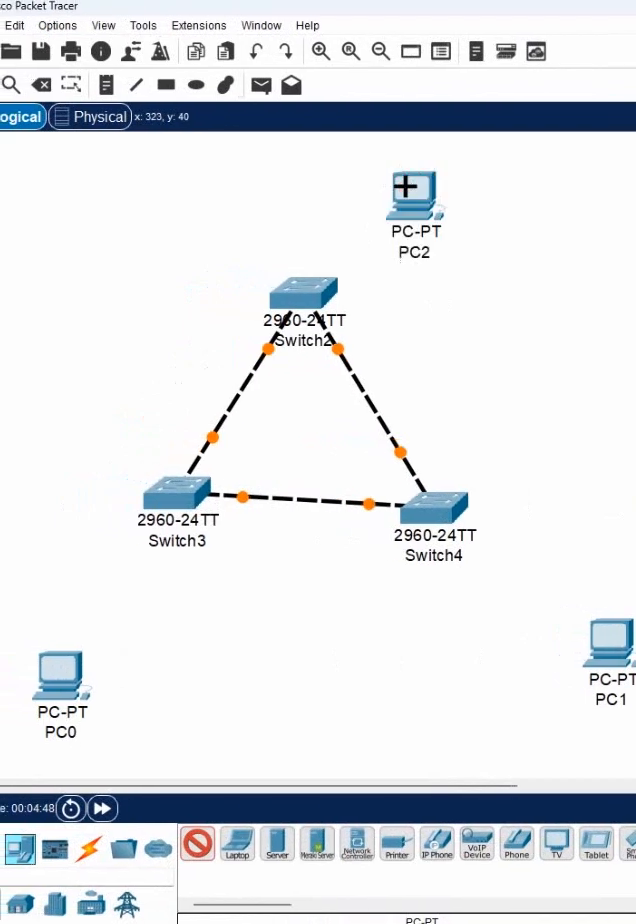
Cable each PC to its own switch and label the PCs 192.168.1.1 to 192.168.1.3.
click(89, 849)
text(192.168.1.1)
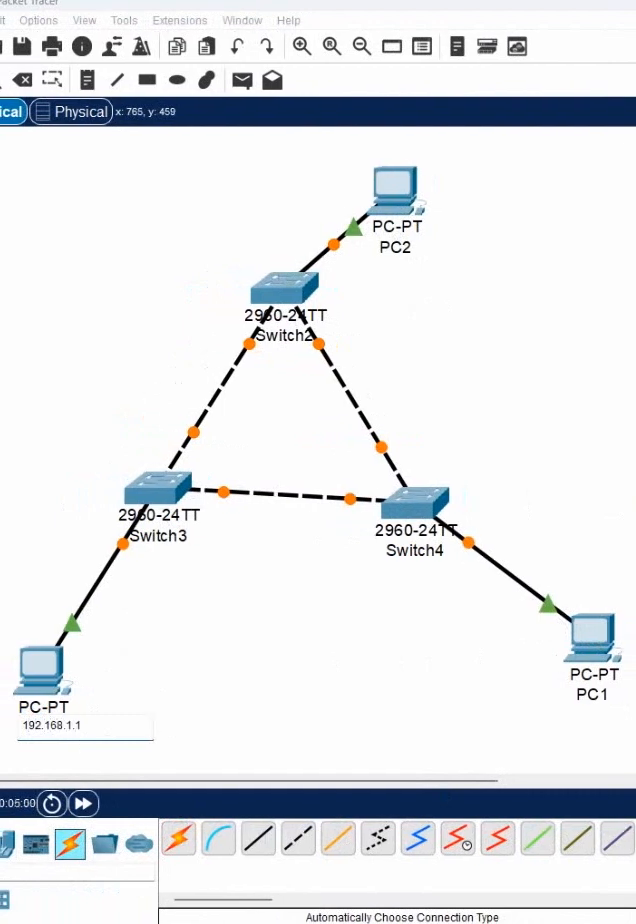
mouse_move(90, 634)
text(192.168.1.2)
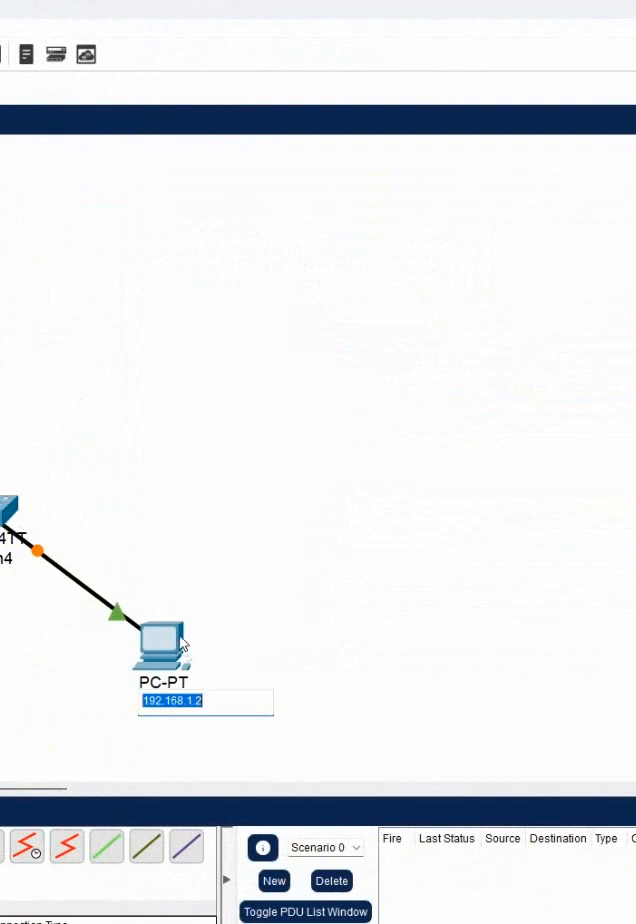
double_click(162, 645)
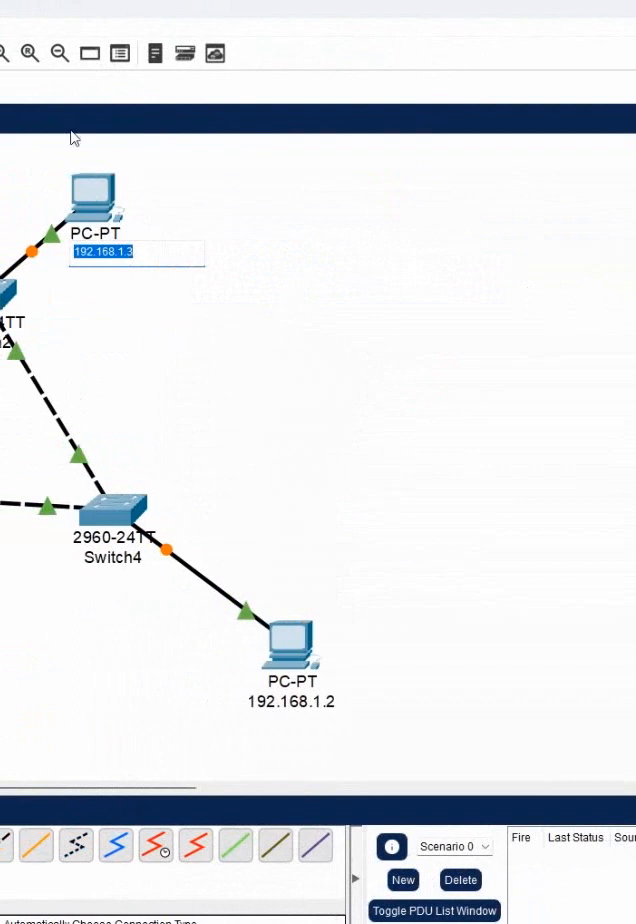
Check PC 192.168.1.3's Desktop utilities, then rename Switch3 to SW1.
double_click(91, 199)
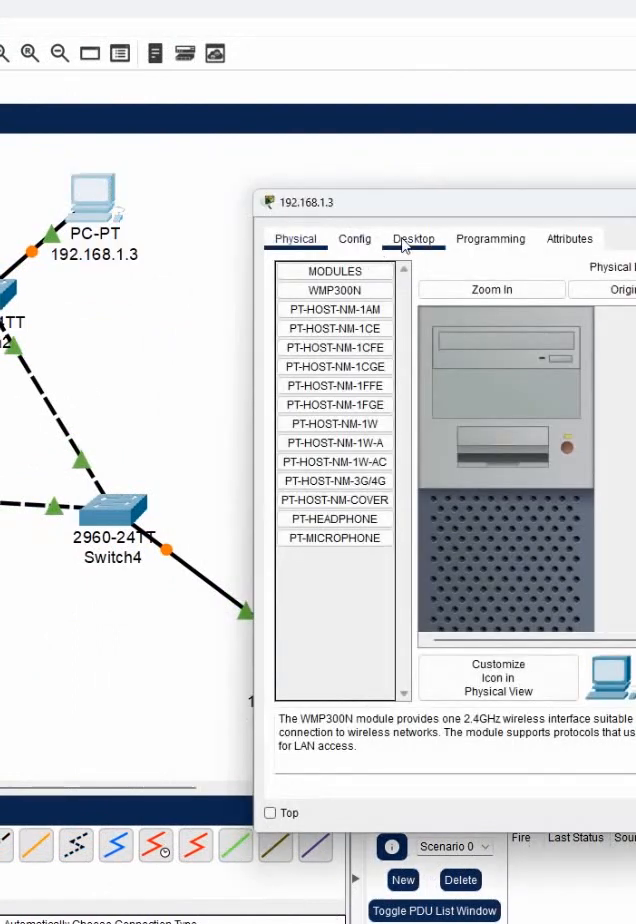
click(413, 238)
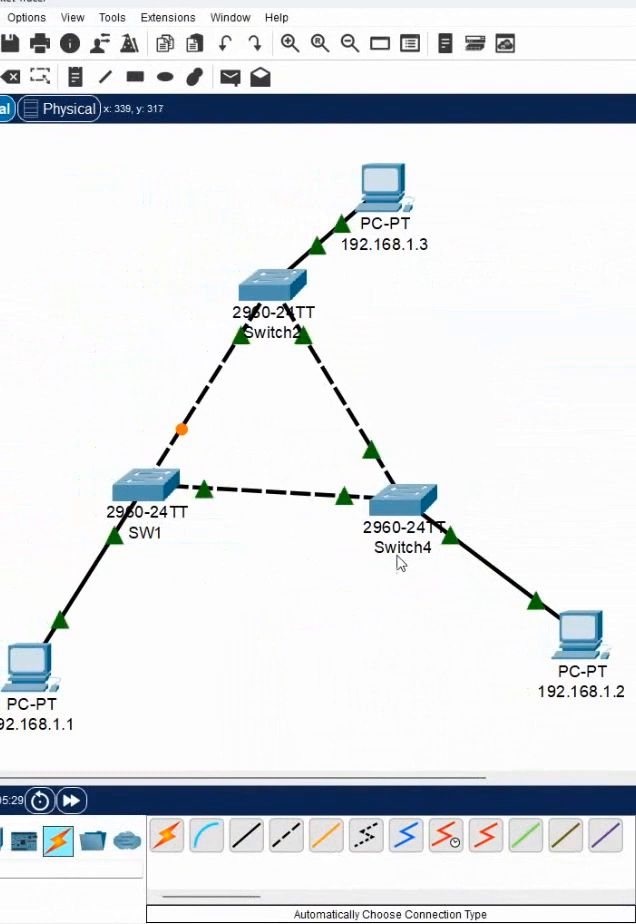
Rename Switch4 to SW2 and Switch2 to SW3, then add a simple PDU at PC 192.168.1.1.
double_click(404, 527)
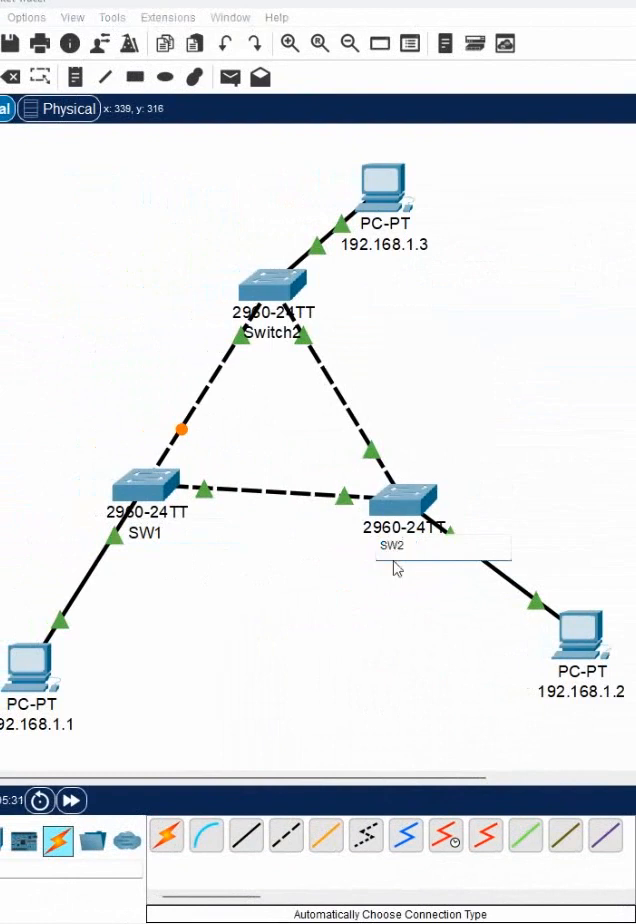
double_click(270, 331)
text(SW3)
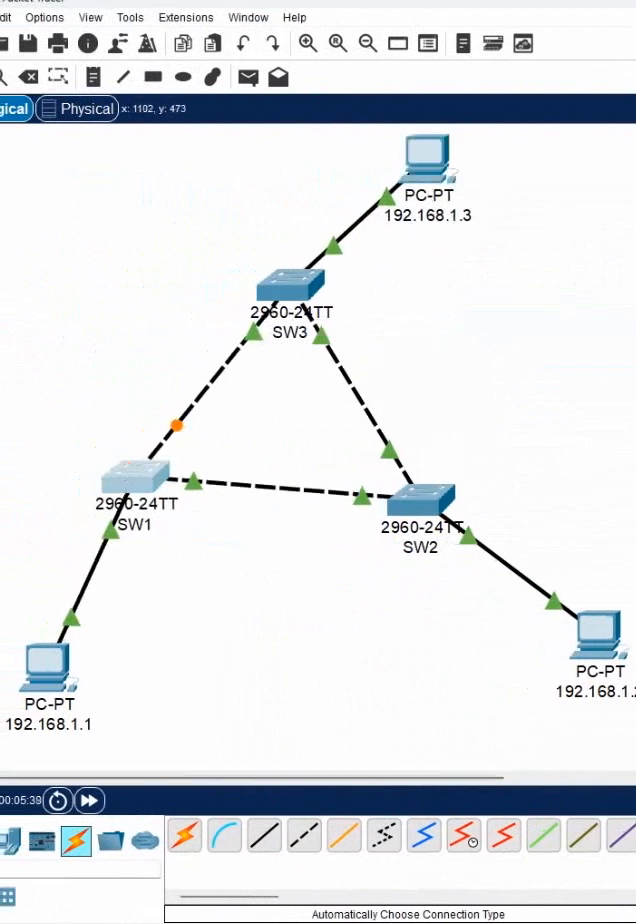
click(248, 77)
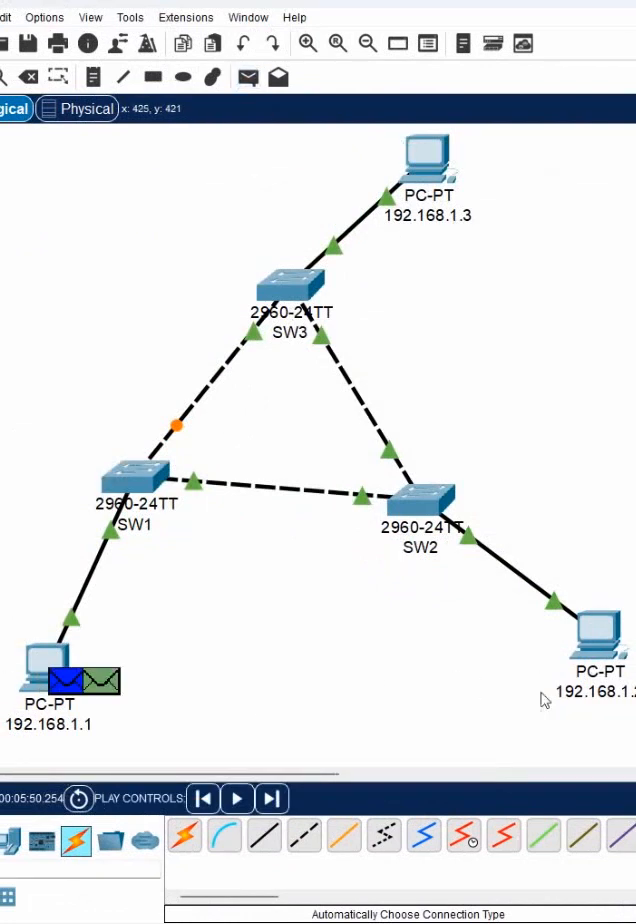
Step the PDU through SW1, SW3 and SW2 with five Capture/Forward presses.
click(271, 798)
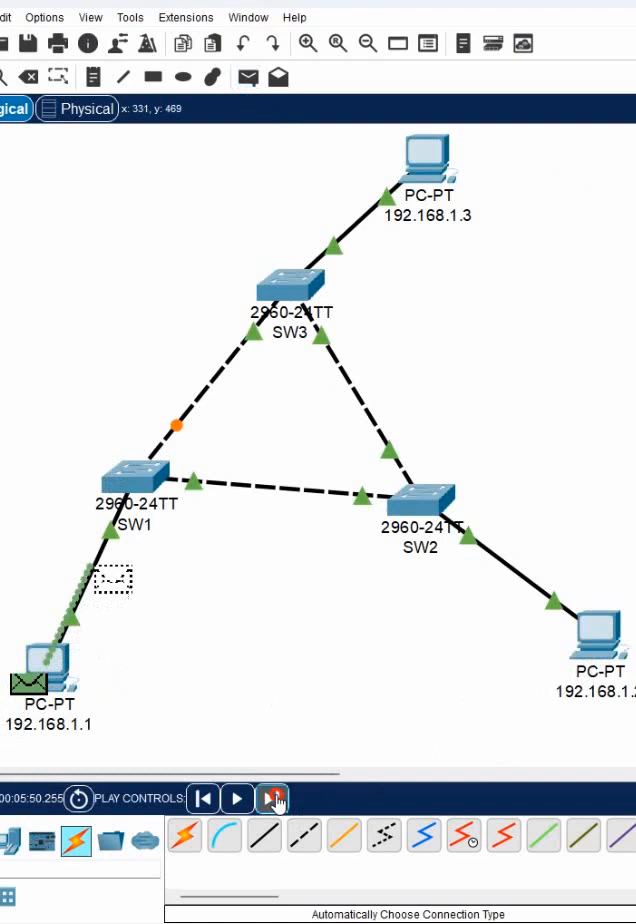
click(271, 798)
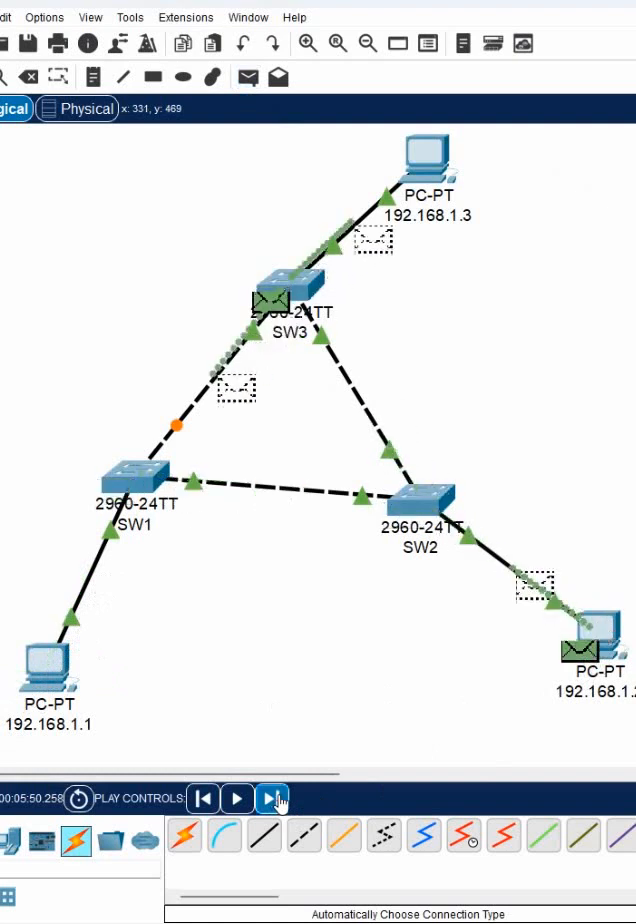
click(270, 798)
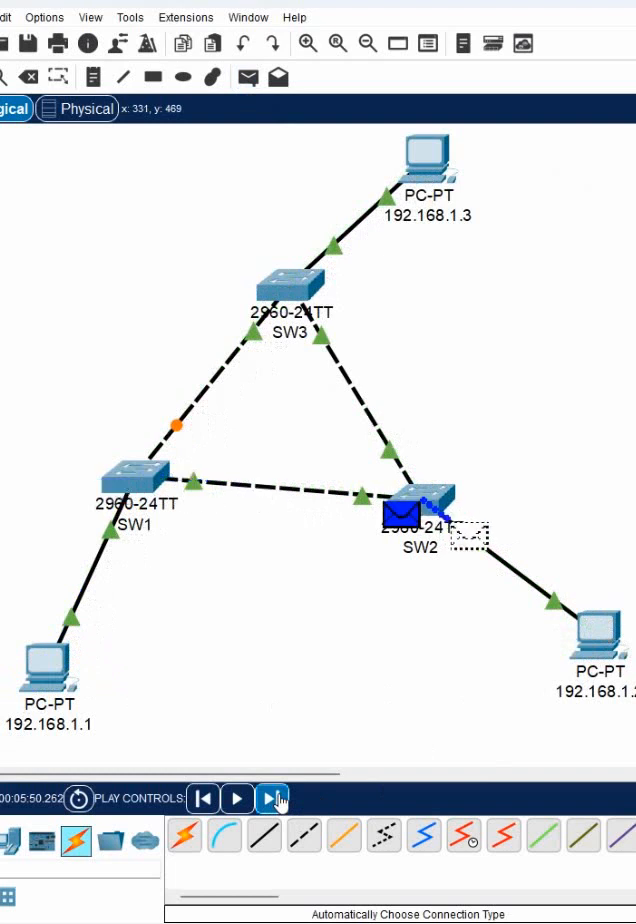
click(268, 798)
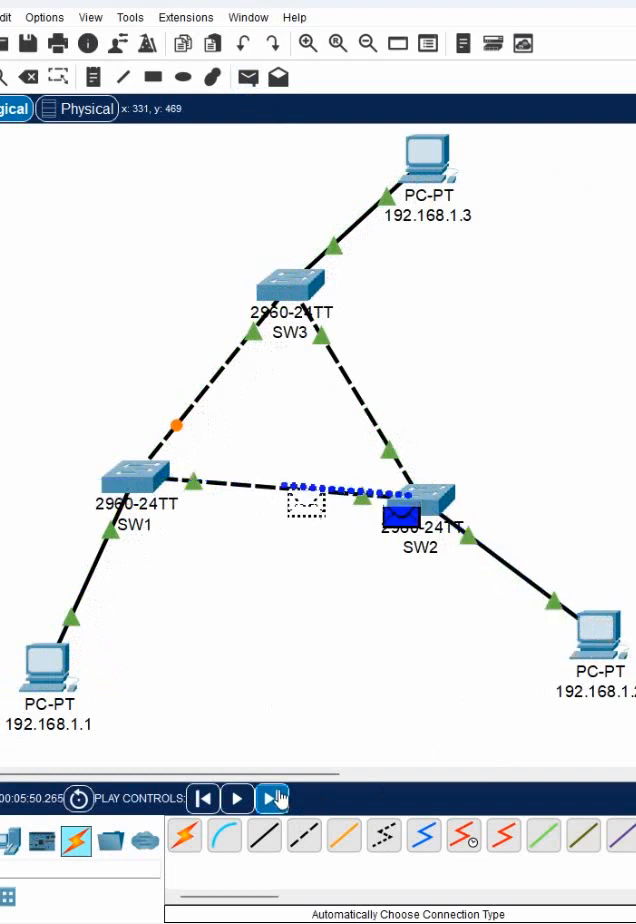
click(272, 798)
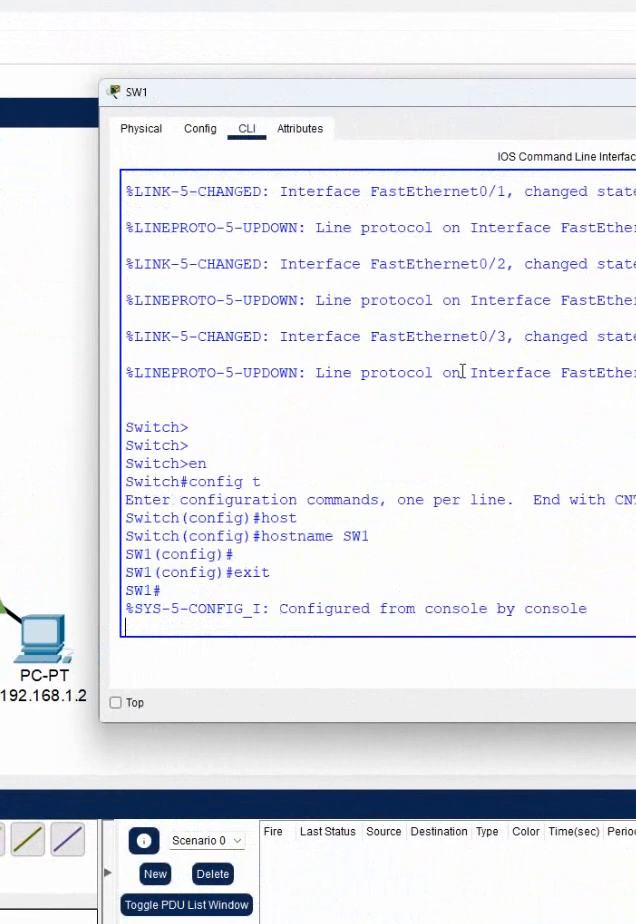
On SW1's CLI, save with wr and run sh spanning-tree, highlighting the output.
text(wr)
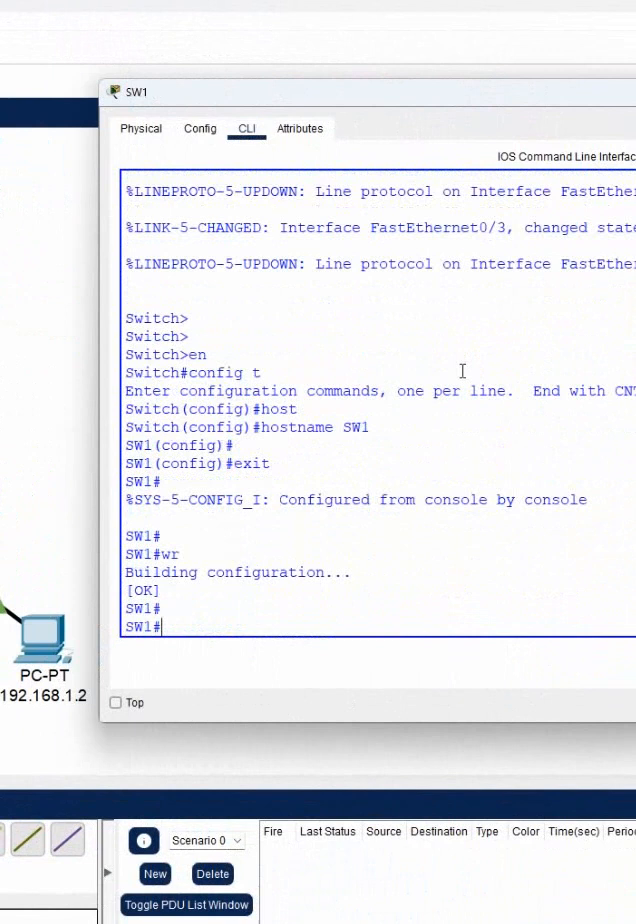
text(sh spanning-tree)
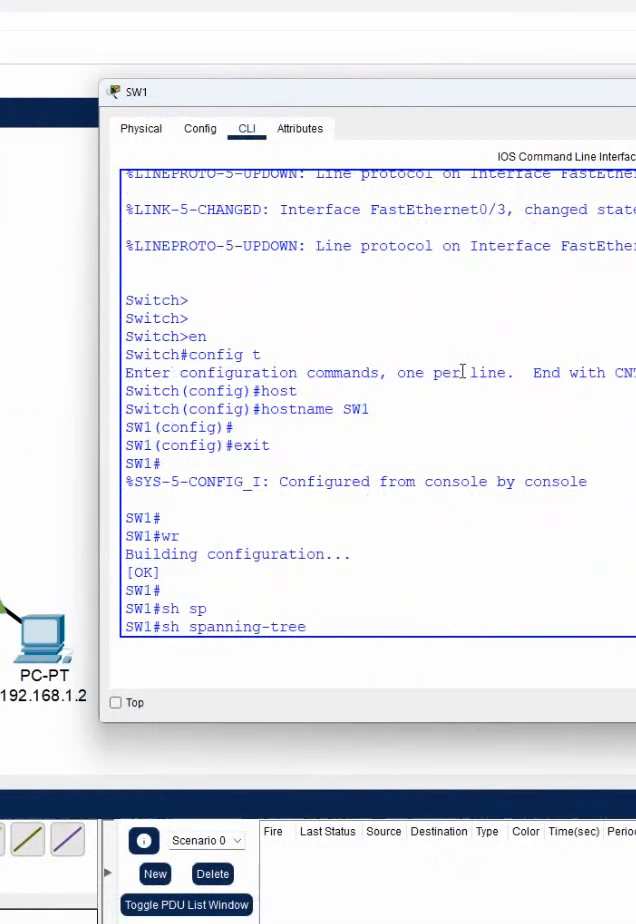
key(Return)
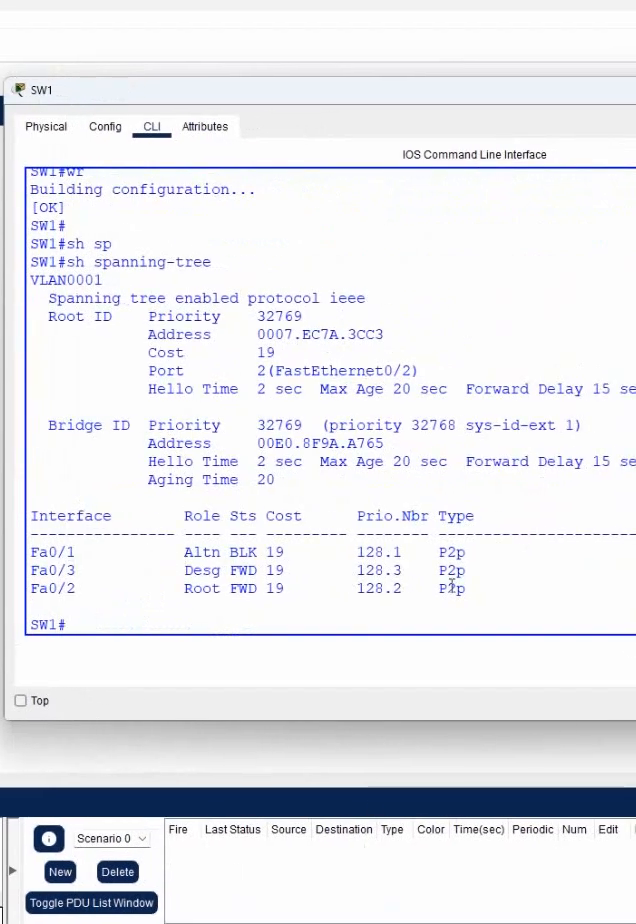
drag(32, 280, 480, 590)
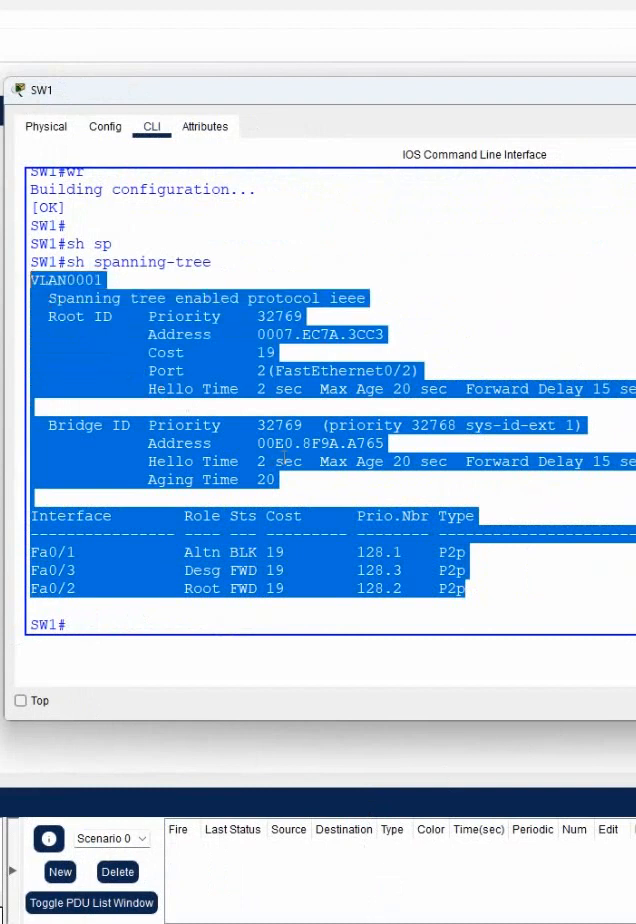